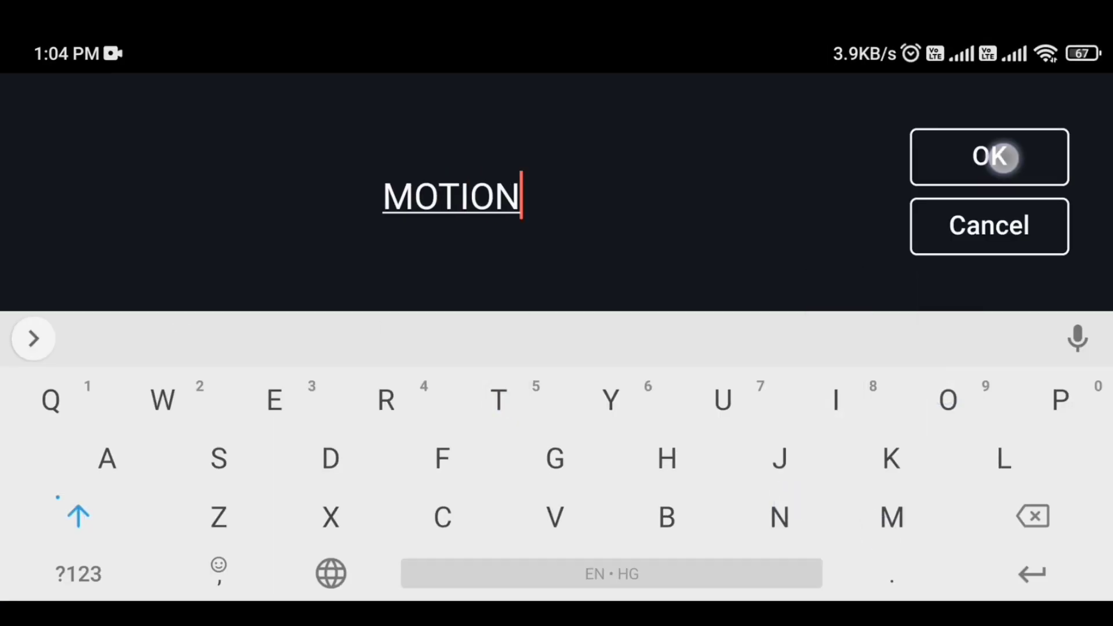
- Confirm the MOTION title text and bring up its font choices for importing custom fonts
{"action": "left_click", "coordinate": [990, 157]}
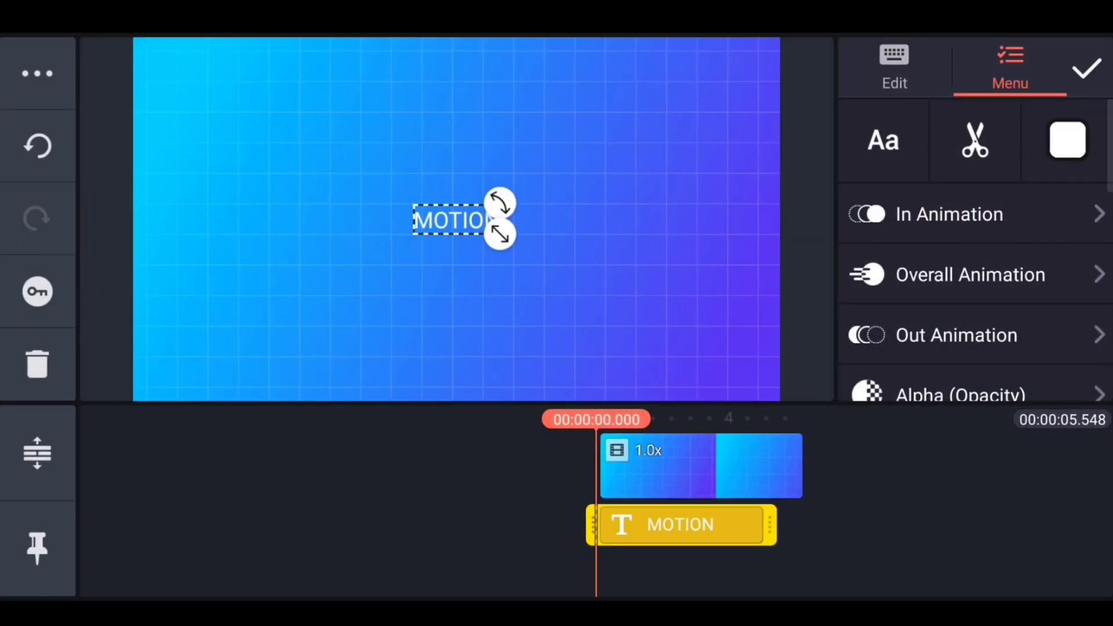
{"action": "left_click", "coordinate": [882, 140]}
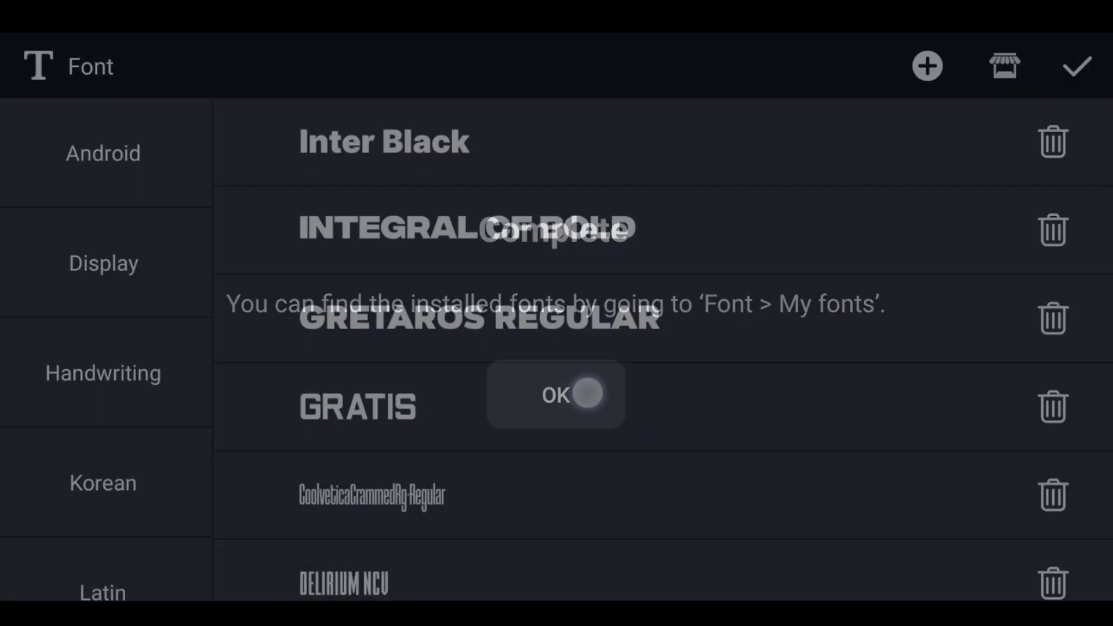
- Dismiss the Complete notice and choose one of the imported fonts from My fonts
{"action": "left_click", "coordinate": [556, 395]}
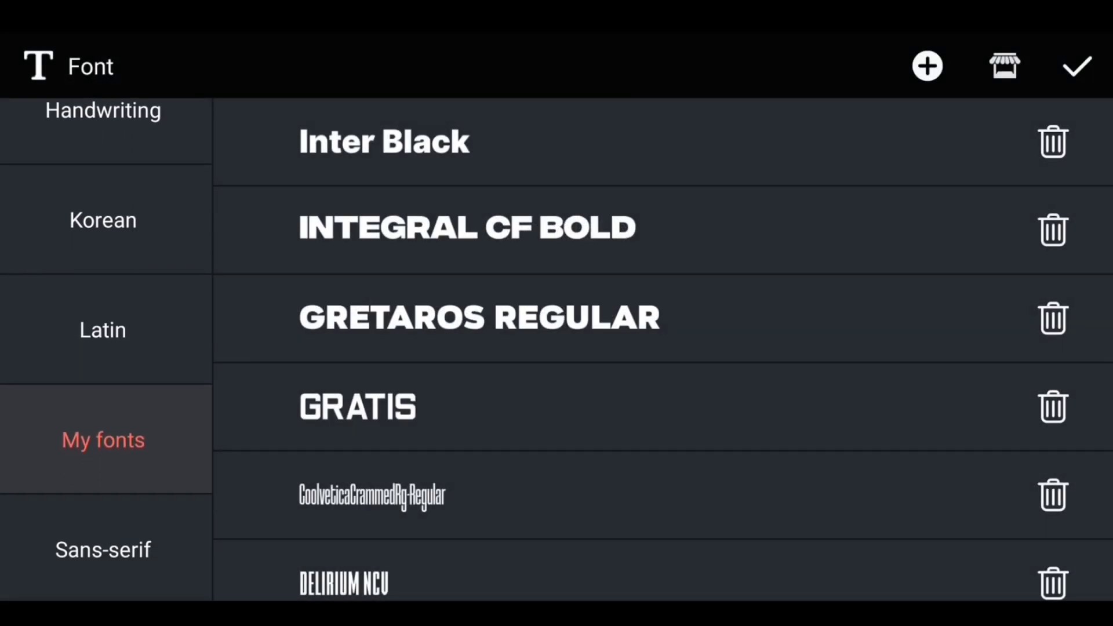
{"action": "scroll", "scroll_direction": "down", "scroll_amount": 3}
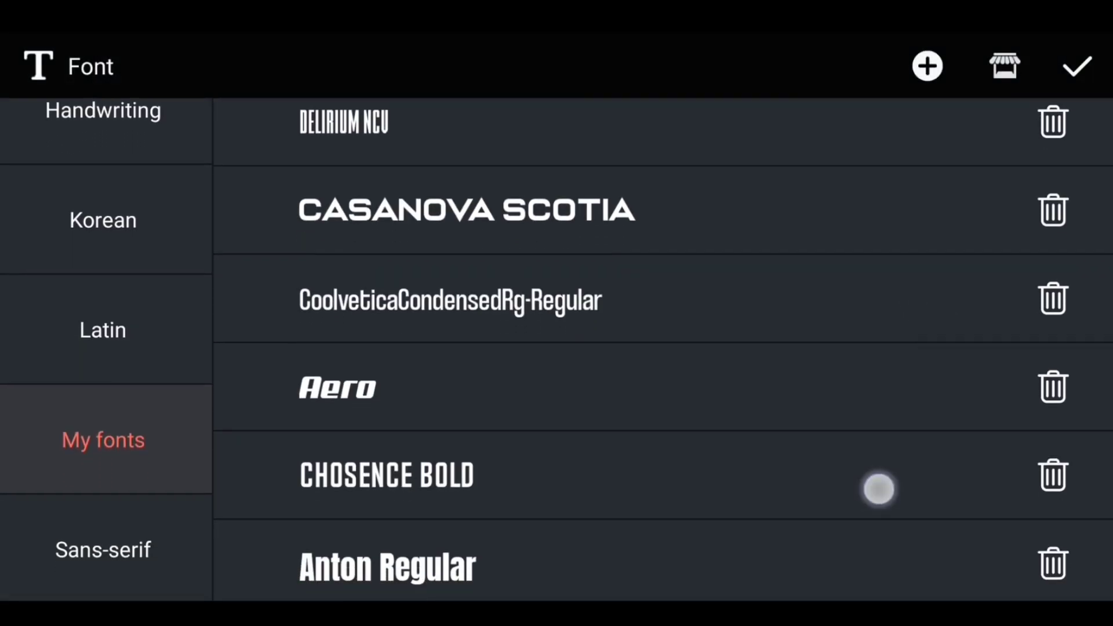
{"action": "left_click", "coordinate": [387, 475]}
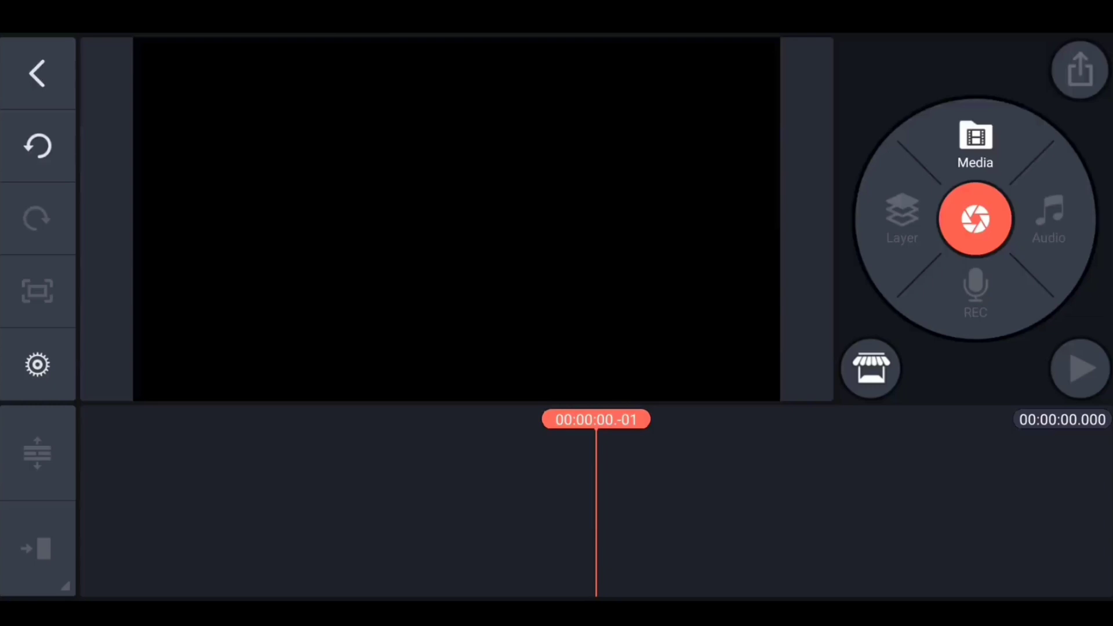
- Add the aerial 4K city clip from Media, play it back, and select it on the timeline
{"action": "left_click", "coordinate": [974, 137]}
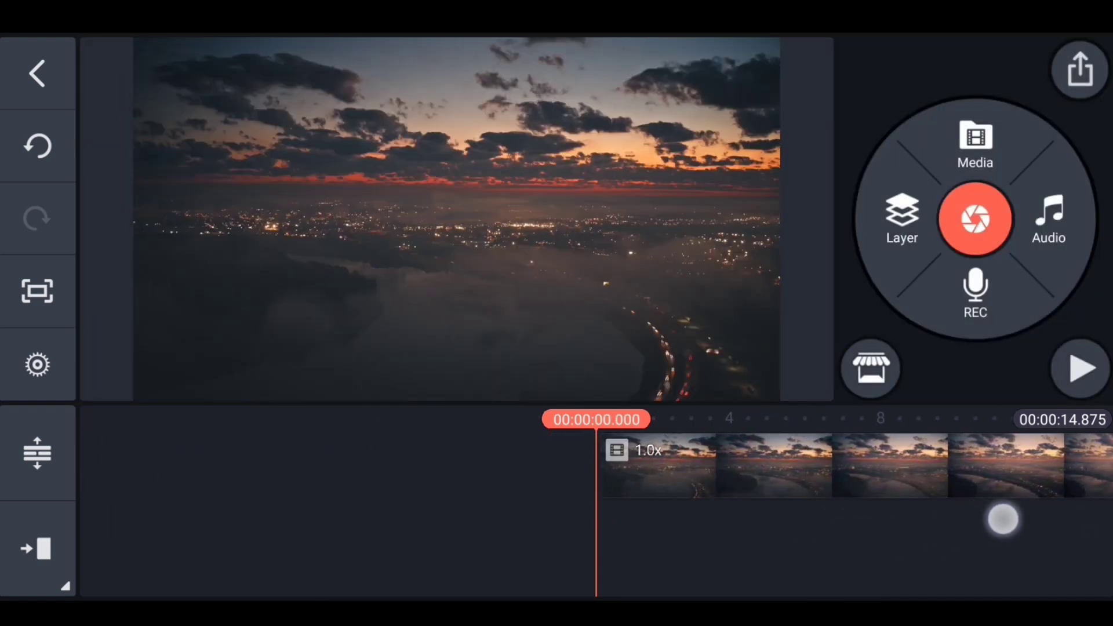
{"action": "left_click", "coordinate": [1079, 367]}
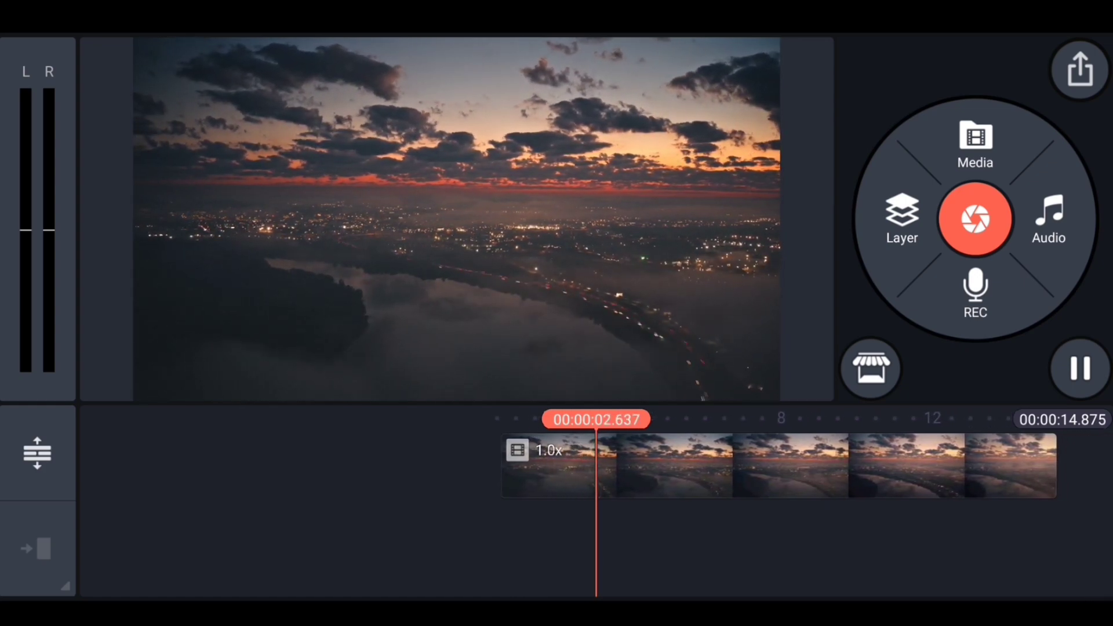
{"action": "left_click", "coordinate": [1078, 368]}
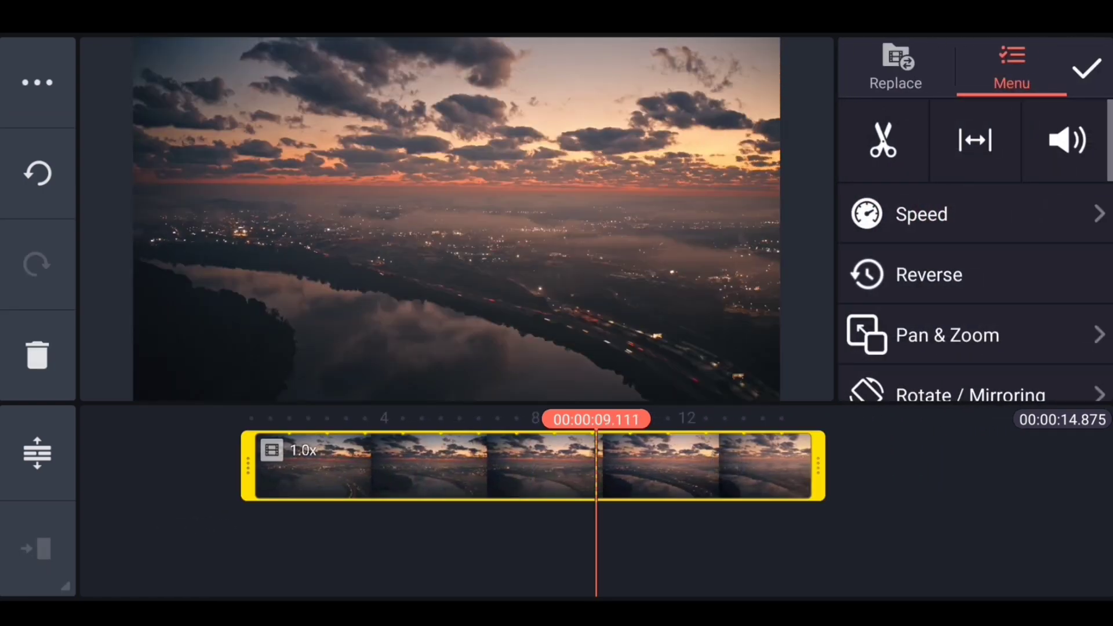
{"action": "scroll", "scroll_direction": "down", "scroll_amount": 3}
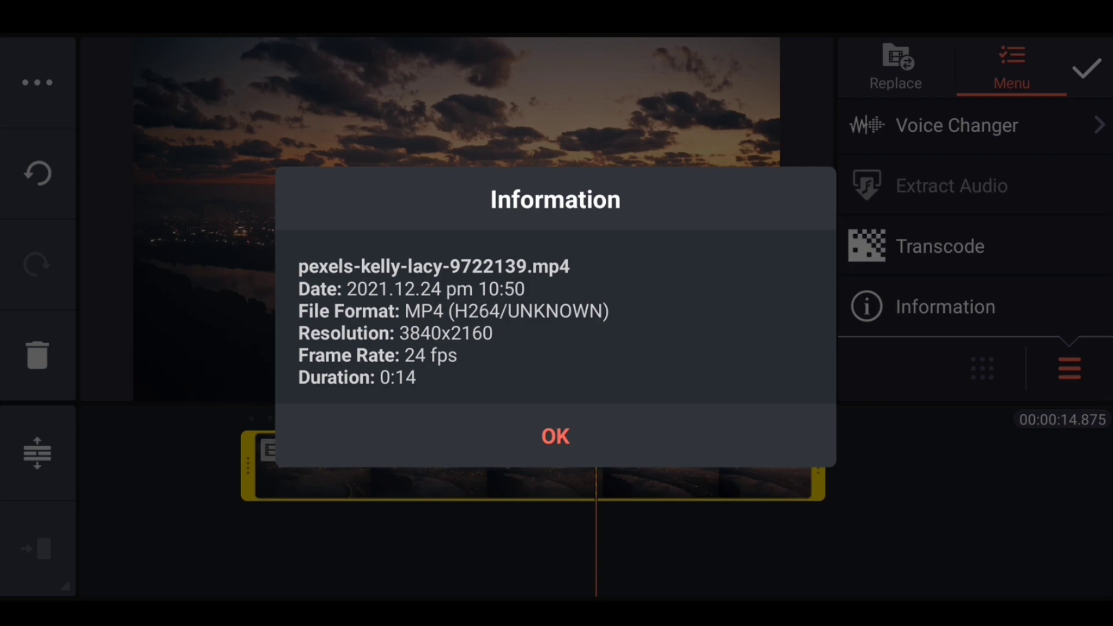
- Dismiss the 3840x2160 clip details and bring up Transcode for the 4K aerial clip
{"action": "left_click", "coordinate": [557, 436]}
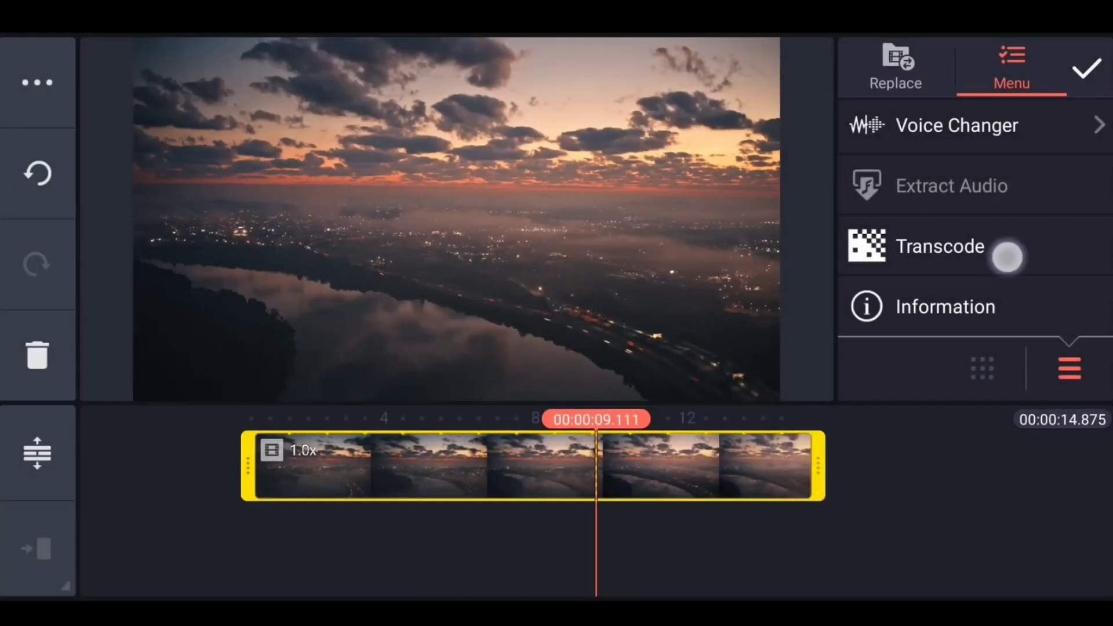
{"action": "left_click", "coordinate": [940, 245]}
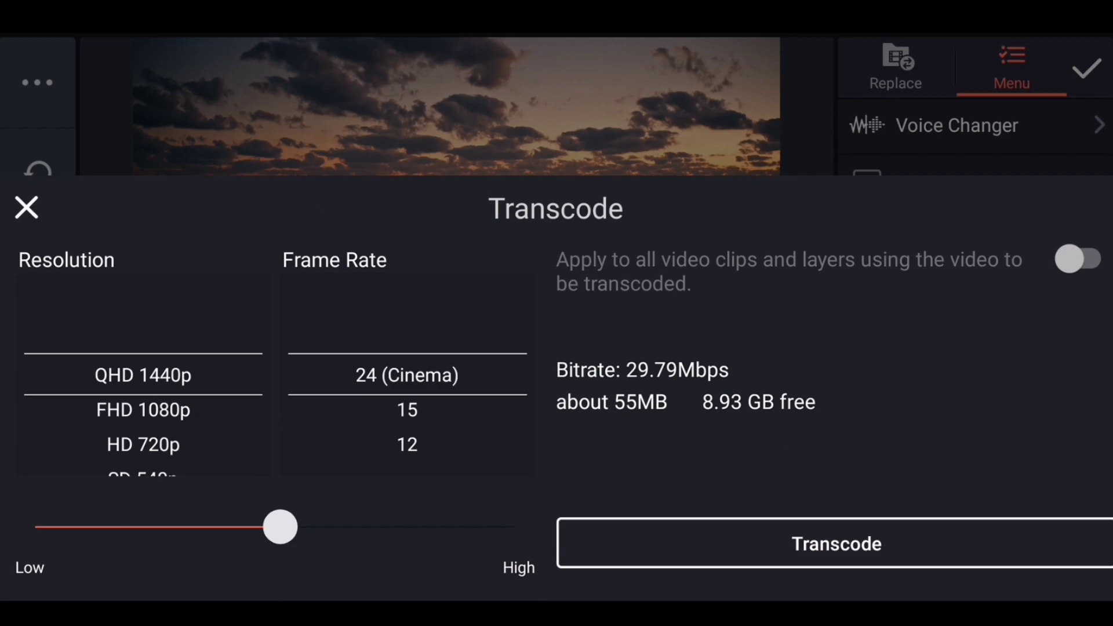
- Transcode the aerial clip to FHD 1080p at 24 fps (Cinema), about 31MB estimated
{"action": "scroll", "scroll_direction": "down", "scroll_amount": 3}
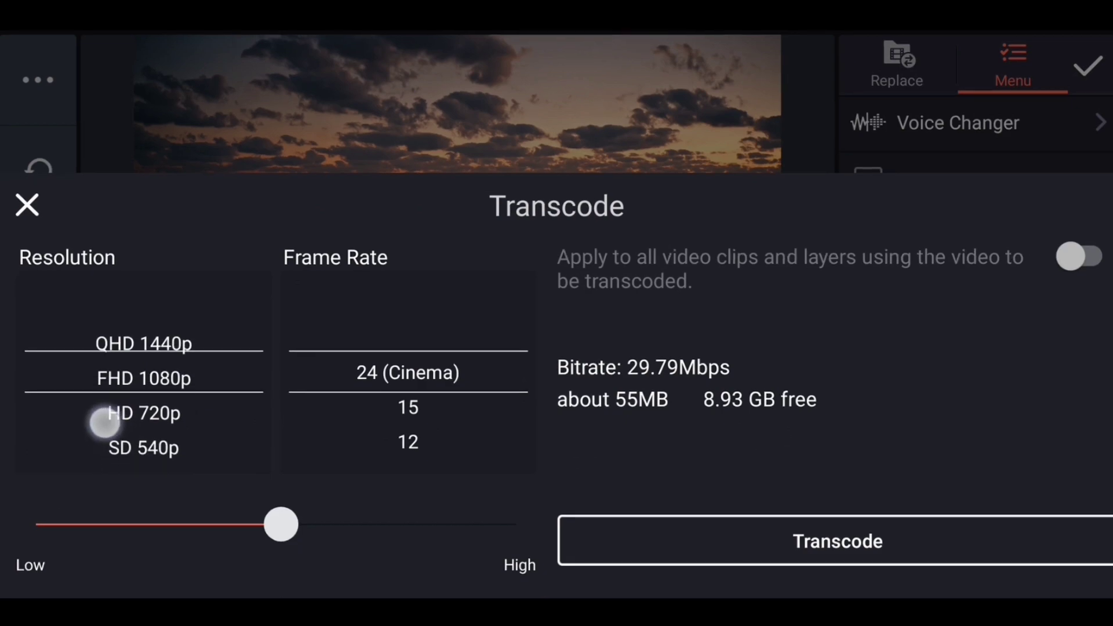
{"action": "scroll", "scroll_direction": "down", "scroll_amount": 3}
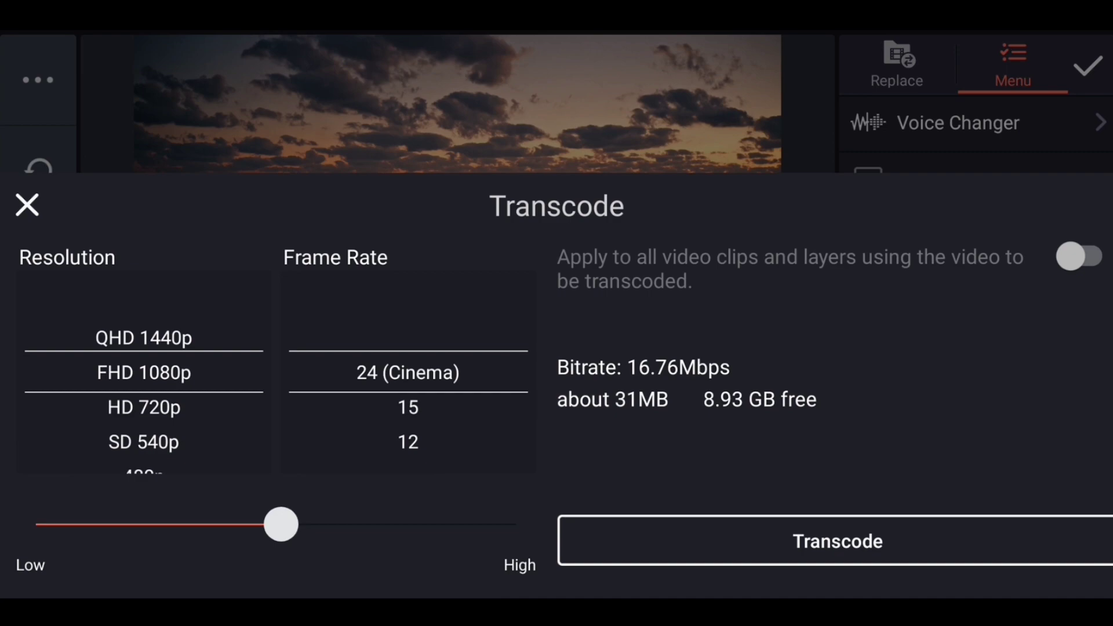
{"action": "left_click", "coordinate": [839, 541]}
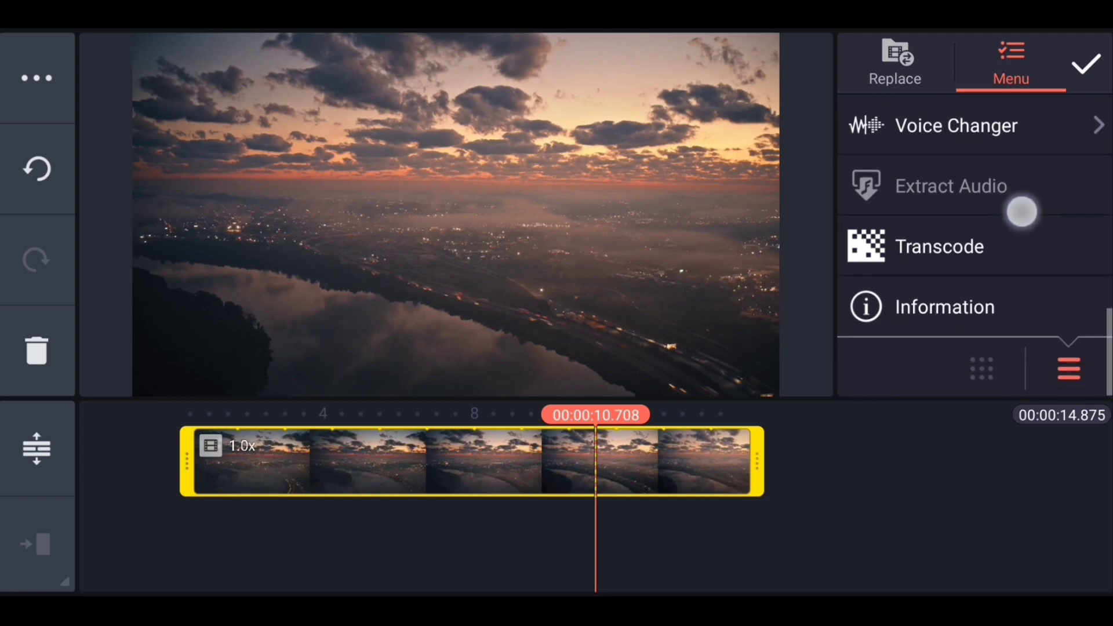
- Check the transcoded aerial clip's Information shows 1920x1080 and dismiss it
{"action": "left_click", "coordinate": [943, 306]}
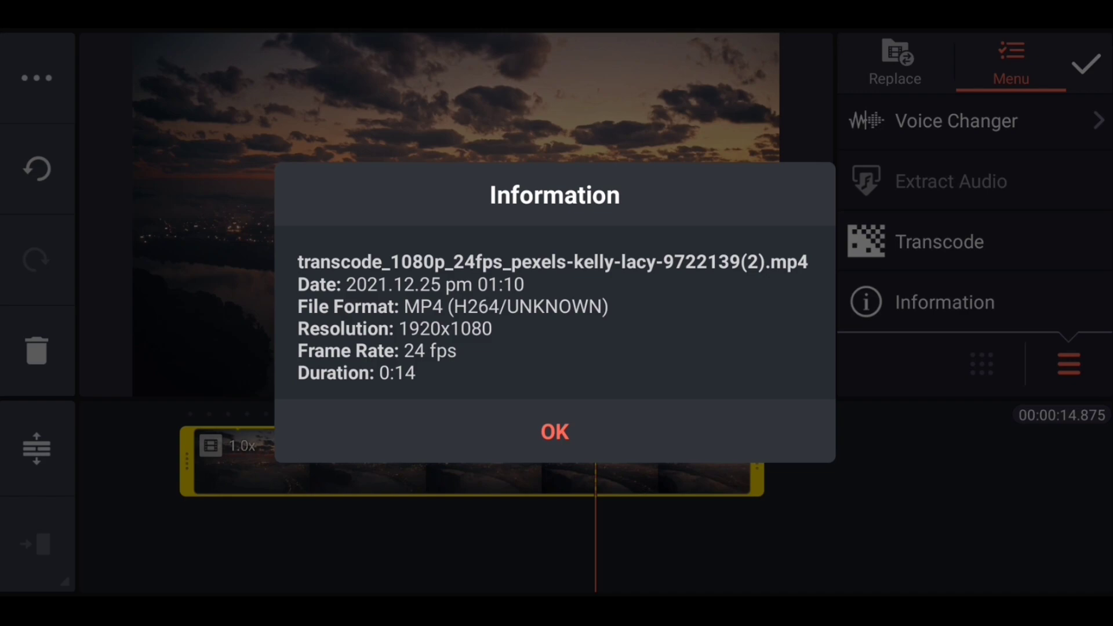
{"action": "left_click", "coordinate": [555, 431]}
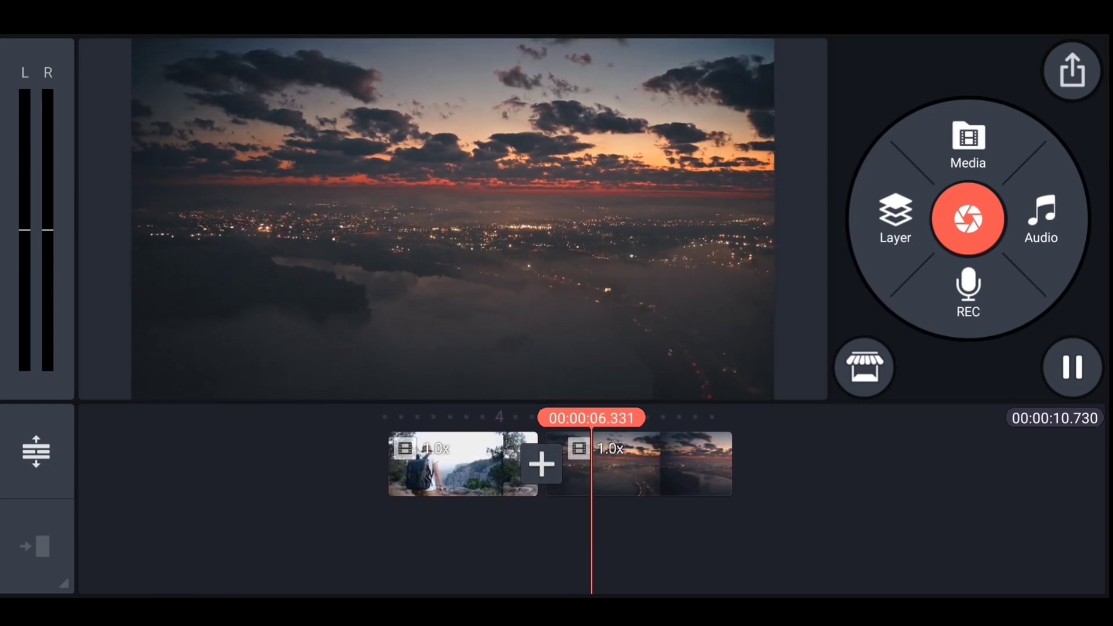
- Replace the aerial clip with the wheat-field video, then leave the edited project
{"action": "left_click", "coordinate": [658, 465]}
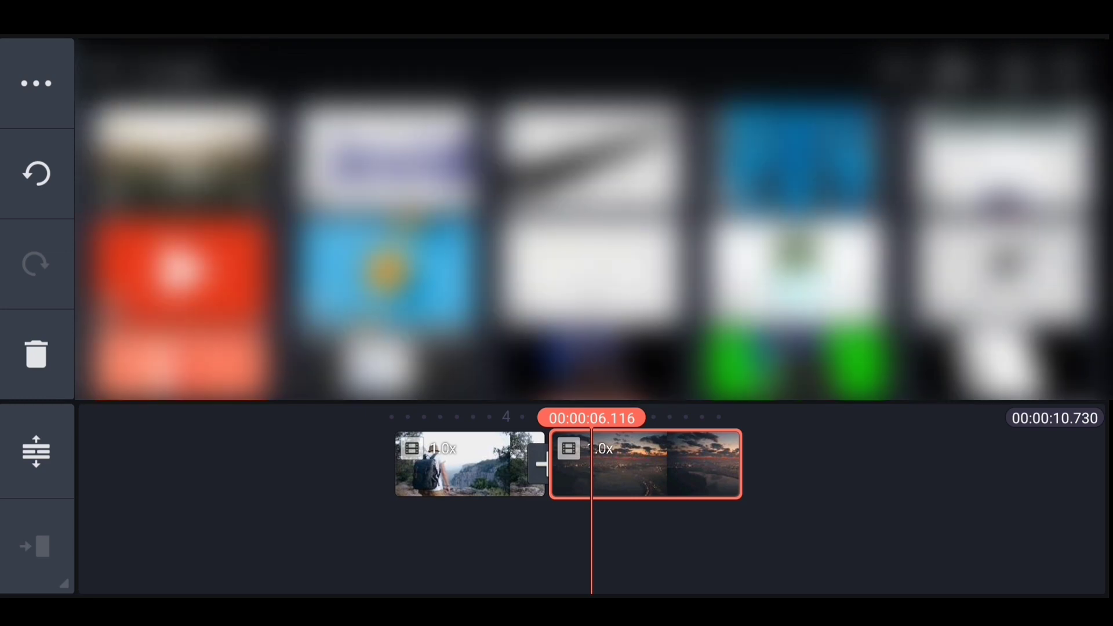
{"action": "left_click", "coordinate": [643, 466]}
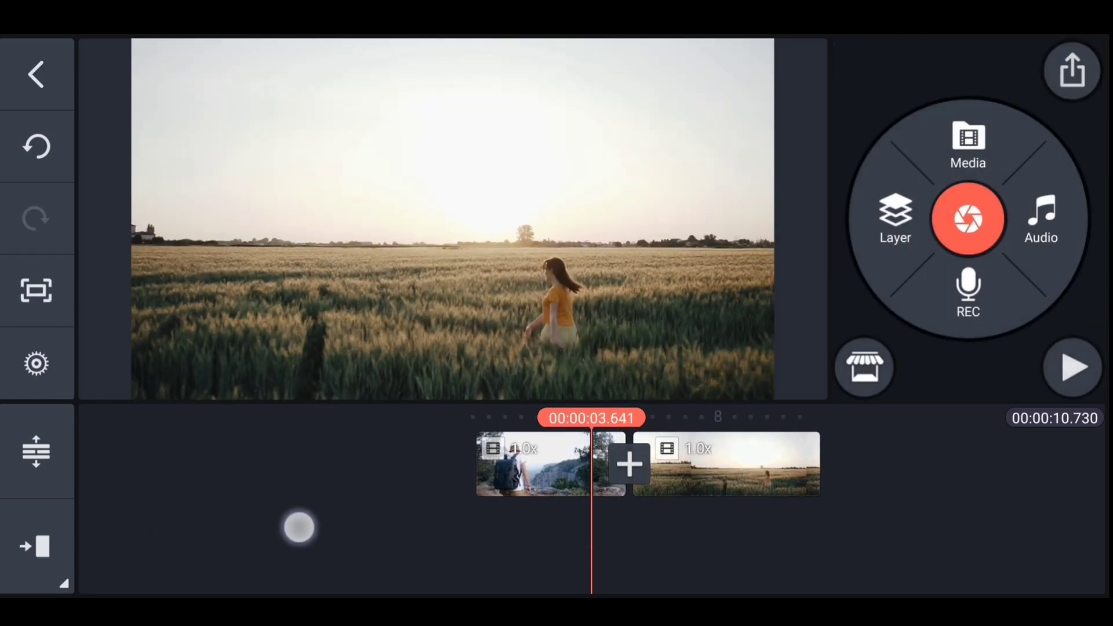
{"action": "left_click", "coordinate": [1071, 369]}
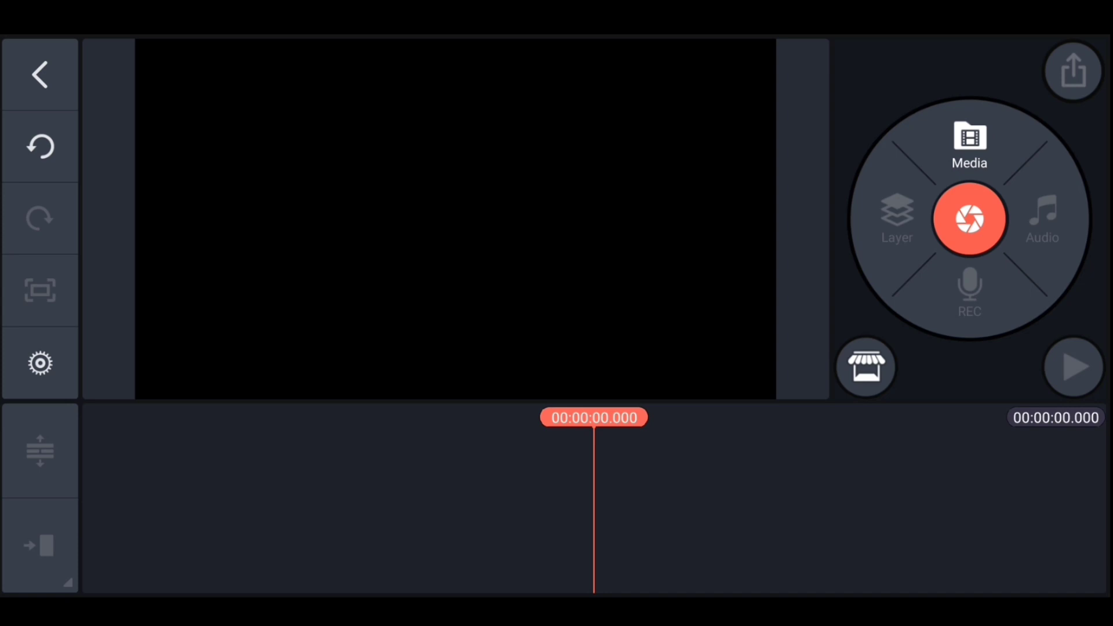
- Import the 0:06 neon clip from Google Drive via Cloud Storage and return to the project
{"action": "left_click", "coordinate": [969, 136]}
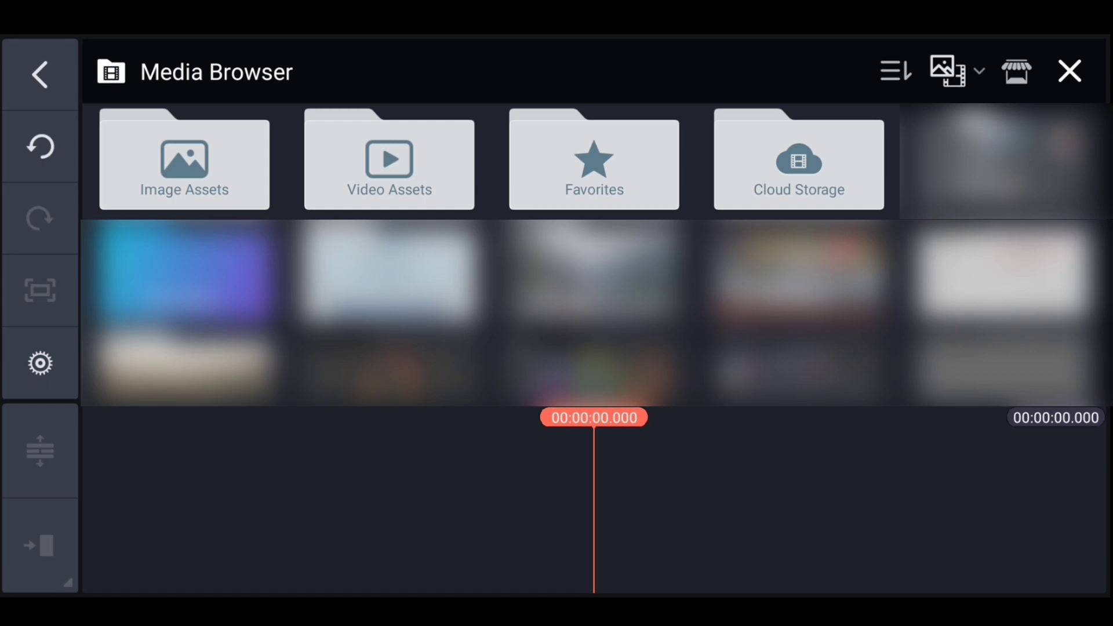
{"action": "left_click", "coordinate": [799, 162]}
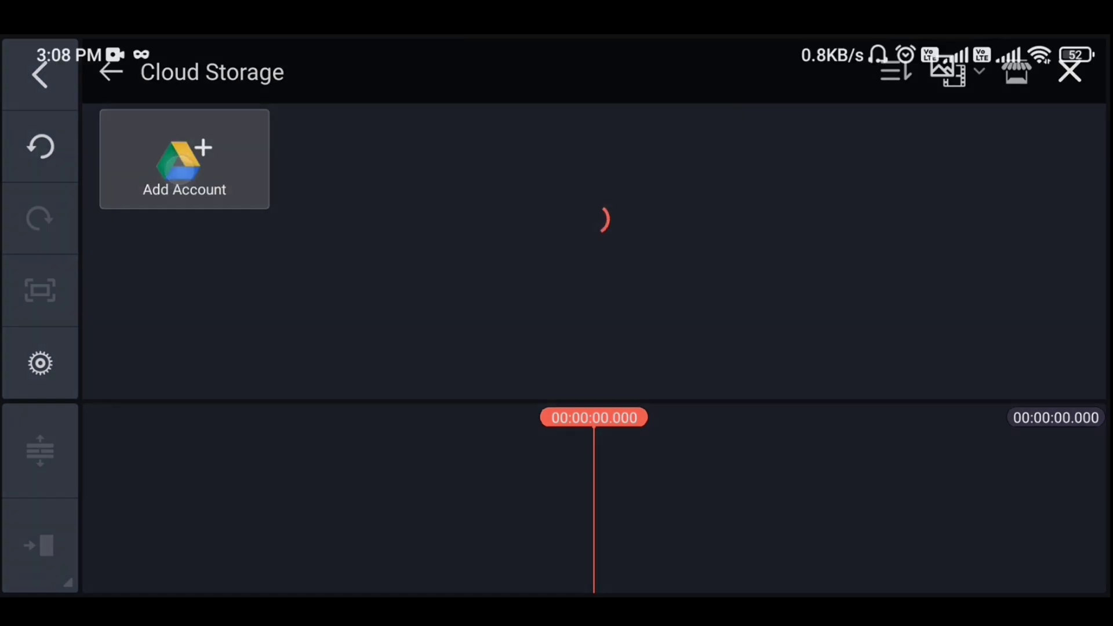
{"action": "left_click", "coordinate": [183, 160]}
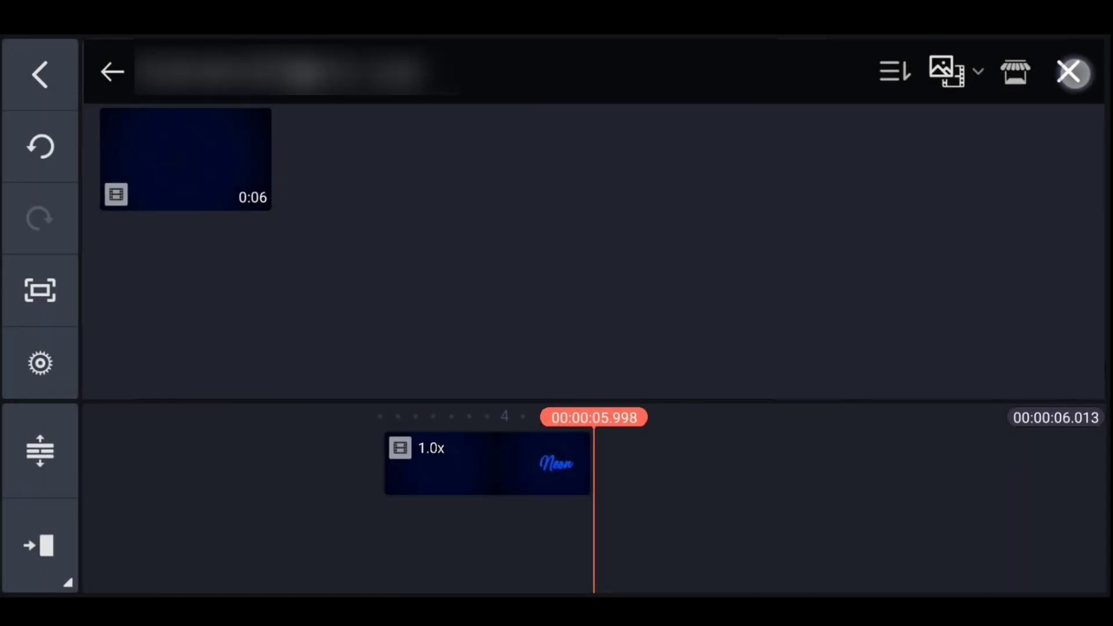
{"action": "left_click", "coordinate": [1071, 72]}
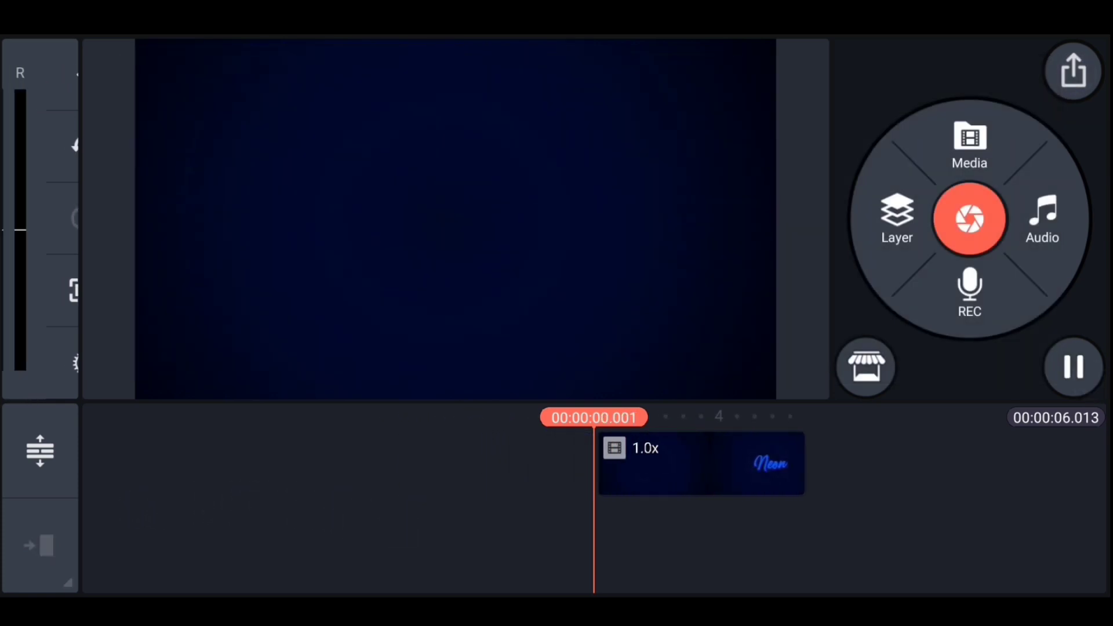